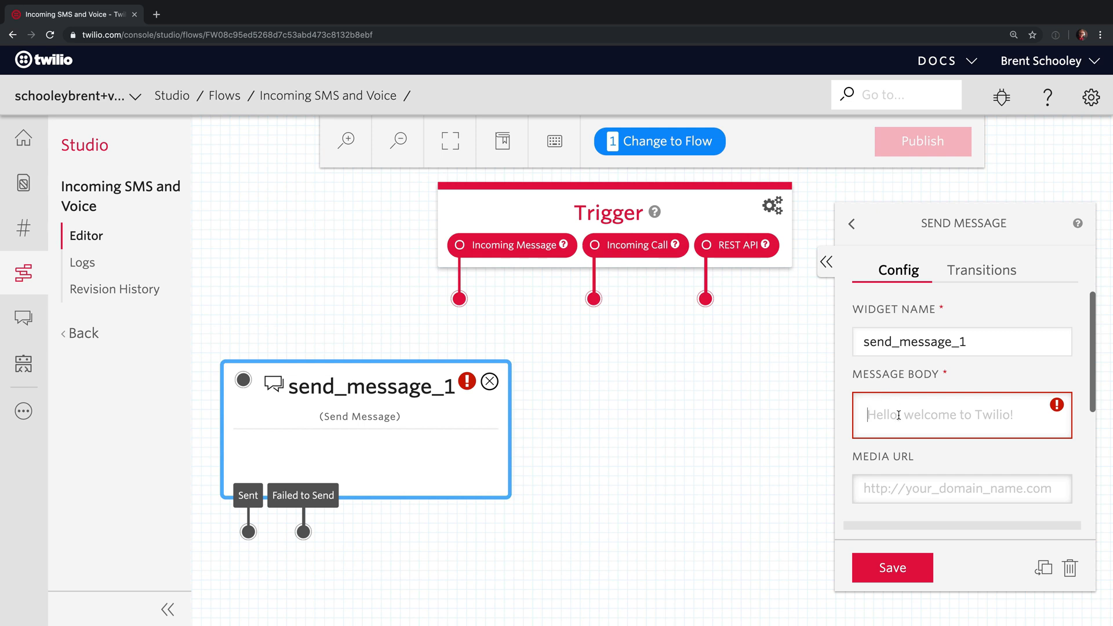
Set the send_message_1 body to "Thanks for sending me a text!" and save it.
{"action": "type", "text": "Thanks for sending me a text!"}
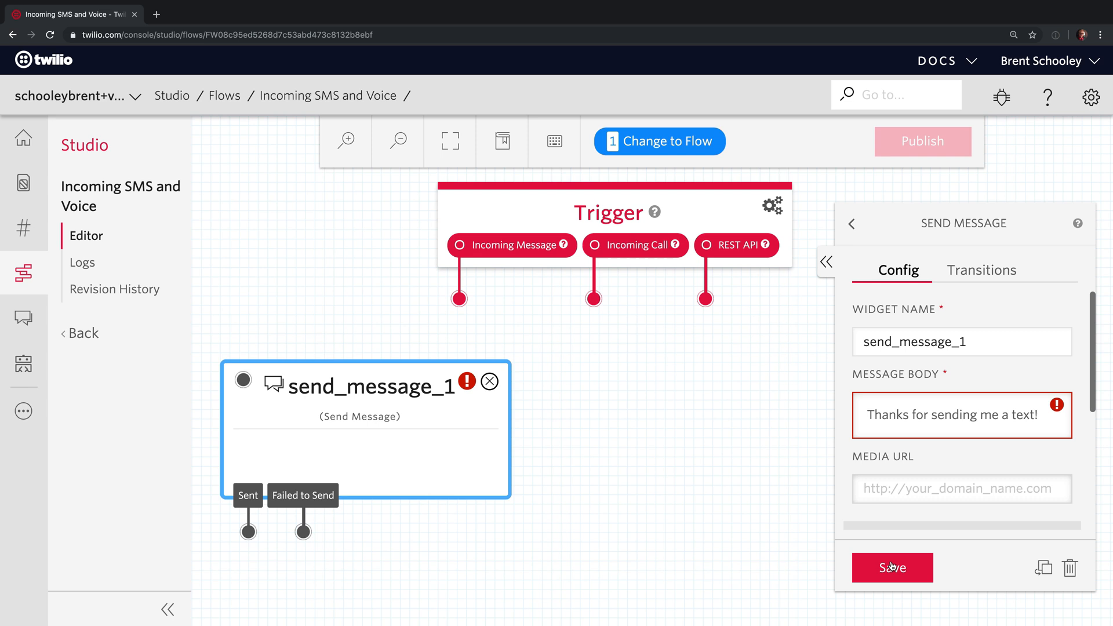
{"action": "left_click", "coordinate": [892, 567]}
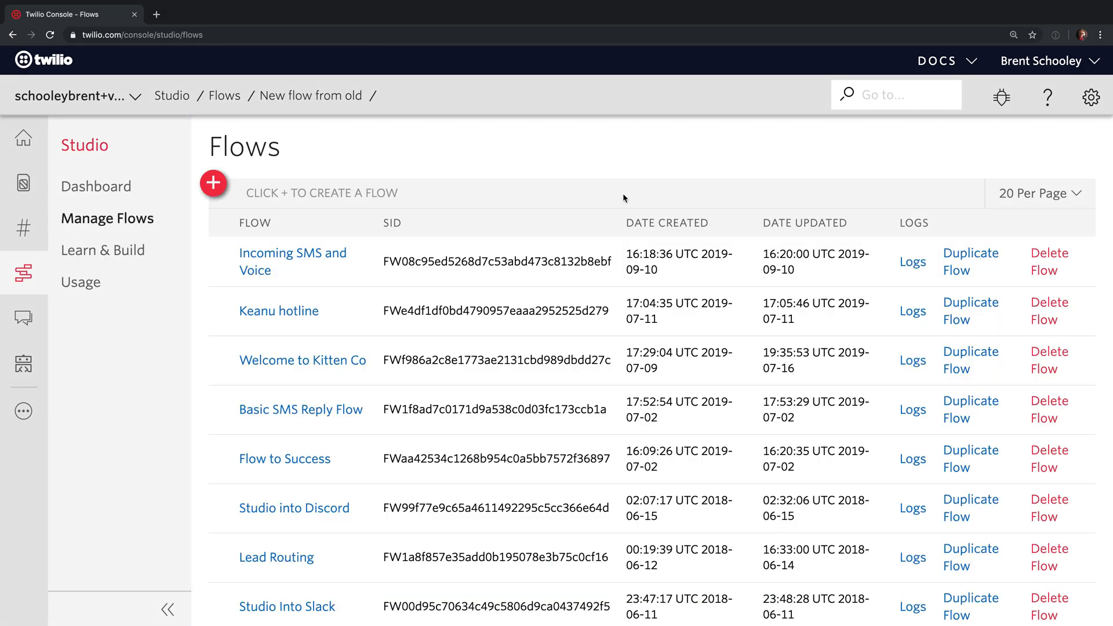
Locate Barista Bot in the Flows list and load it in the editor.
{"action": "scroll", "scroll_direction": "down", "scroll_amount": 3}
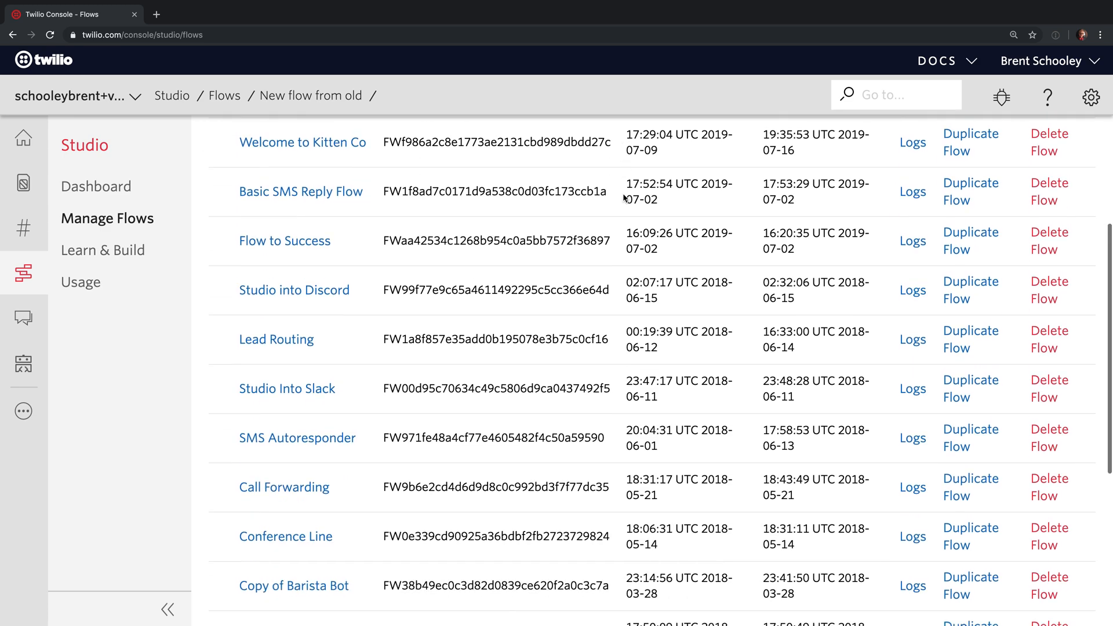
{"action": "scroll", "scroll_direction": "down", "scroll_amount": 3}
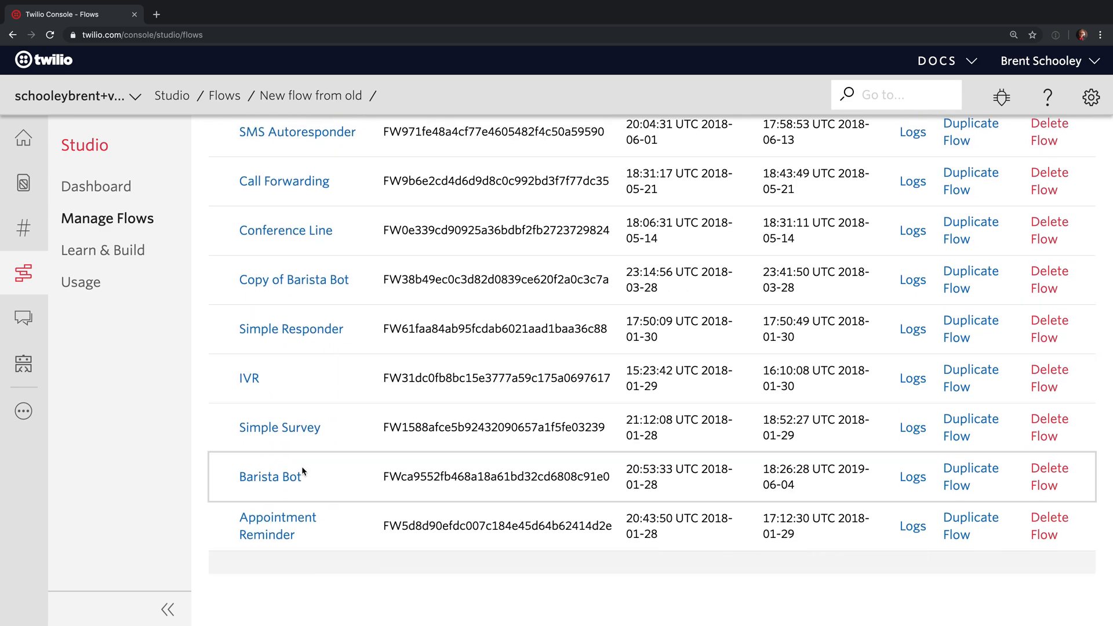
{"action": "left_click", "coordinate": [270, 476]}
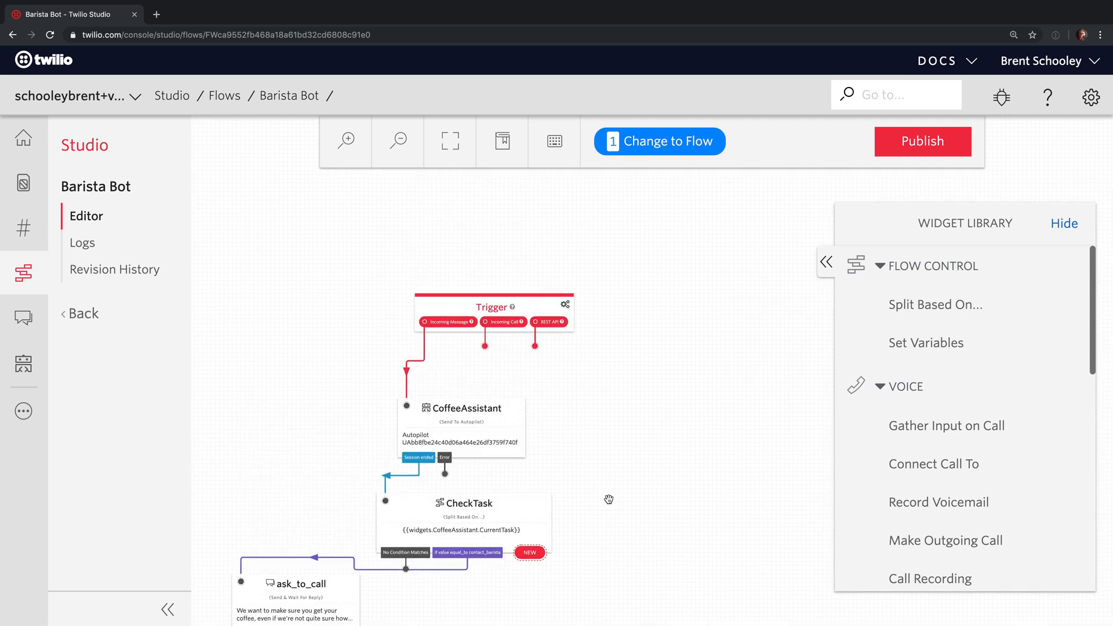
Show the Barista Bot flow JSON from the Trigger widget's Flow Configuration.
{"action": "left_click", "coordinate": [493, 306]}
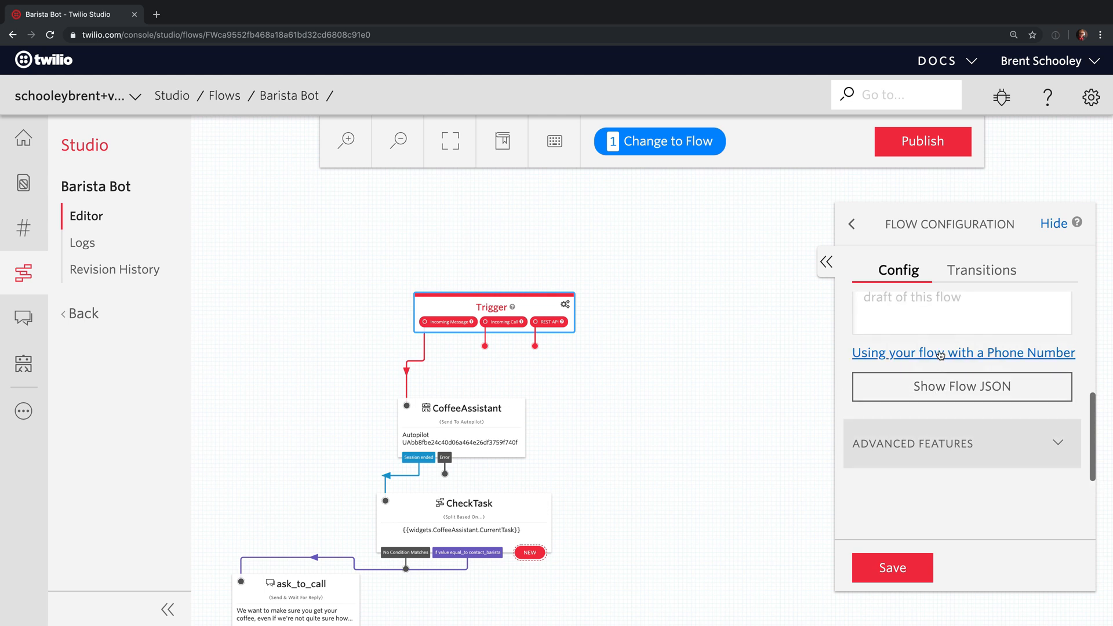
{"action": "left_click", "coordinate": [962, 387]}
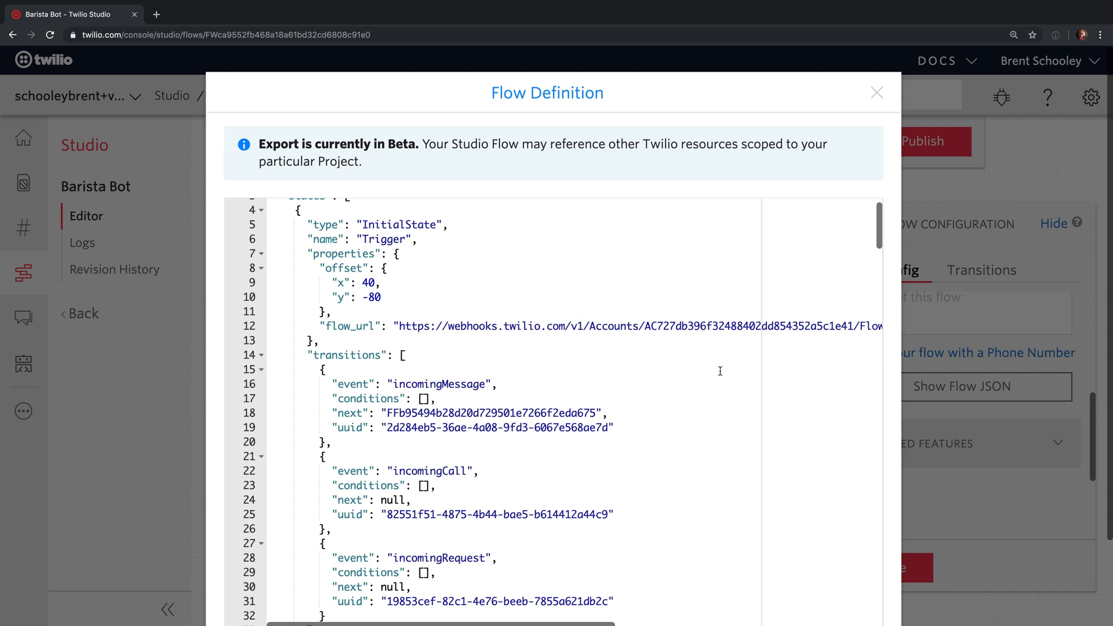
Scroll through the Barista Bot Flow Definition JSON to review it.
{"action": "scroll", "scroll_direction": "down", "scroll_amount": 3}
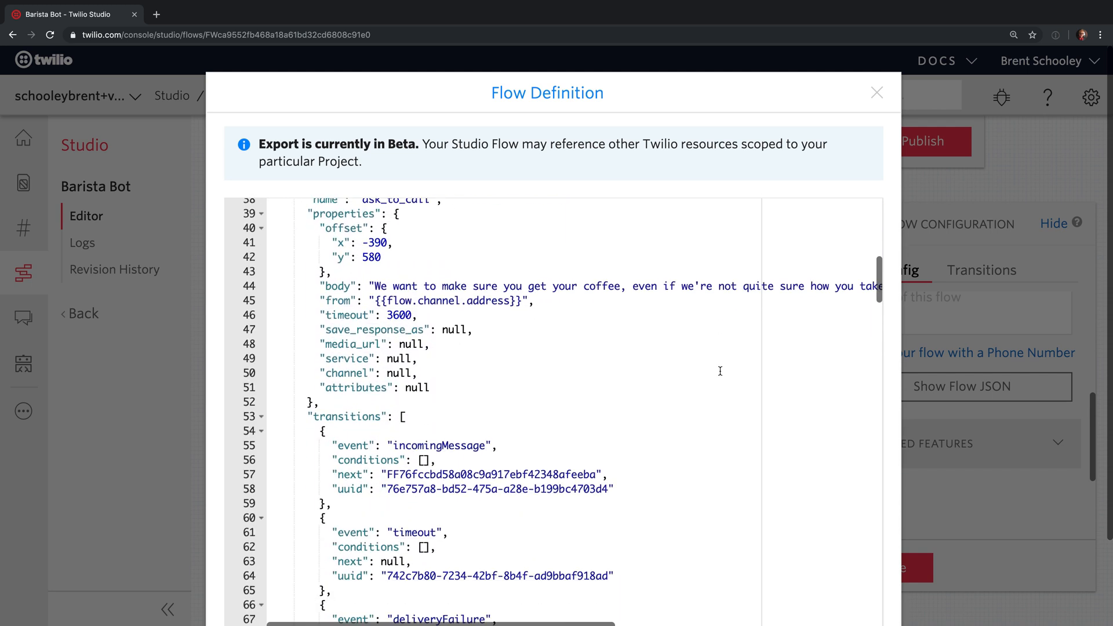
{"action": "scroll", "scroll_direction": "down", "scroll_amount": 3}
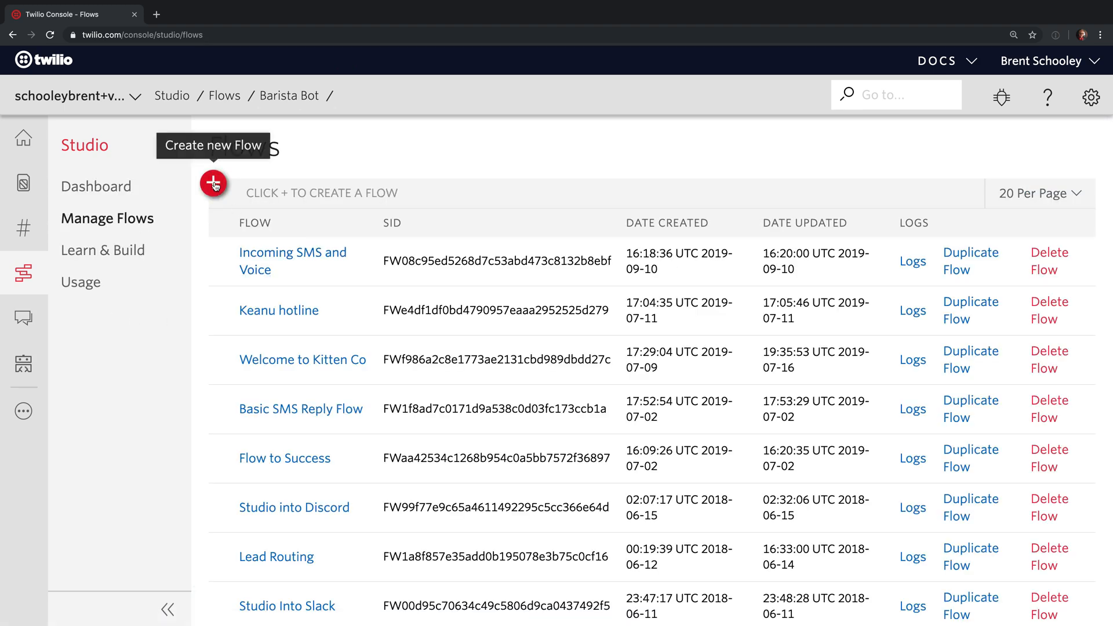
Create a new flow named "New Coffee Bot" and continue to the template step.
{"action": "left_click", "coordinate": [212, 182]}
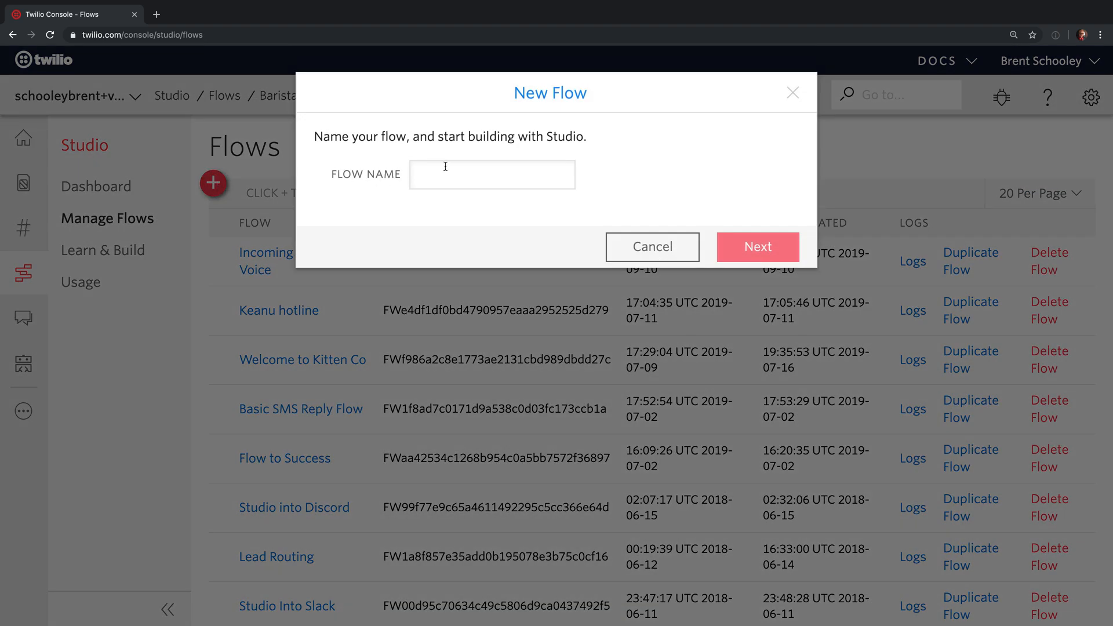
{"action": "type", "text": "New Coffee Bot"}
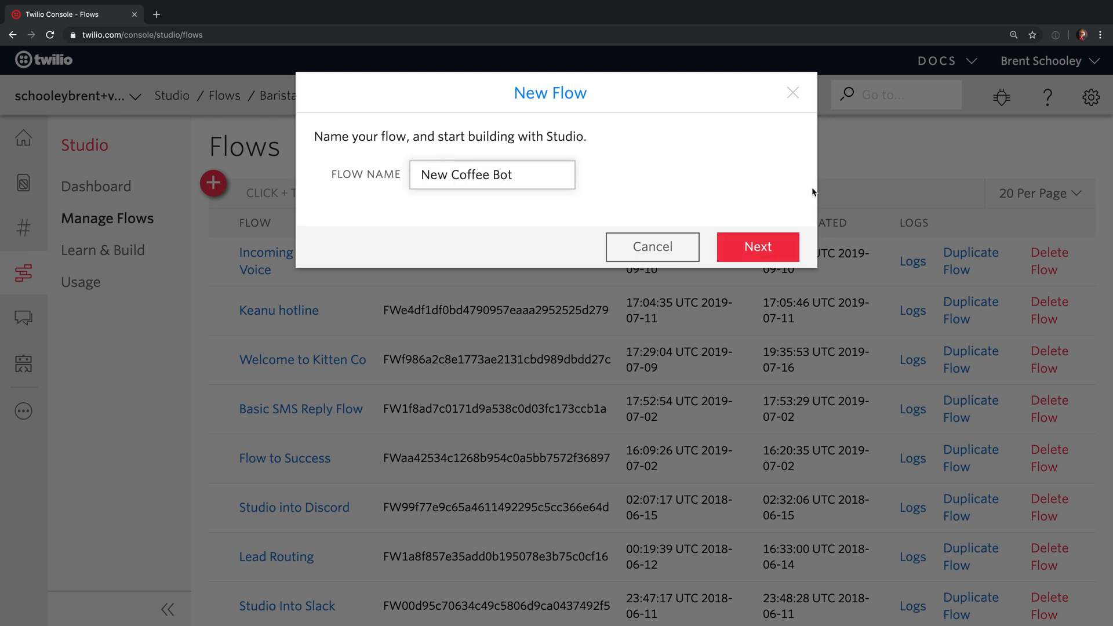
{"action": "left_click", "coordinate": [757, 246]}
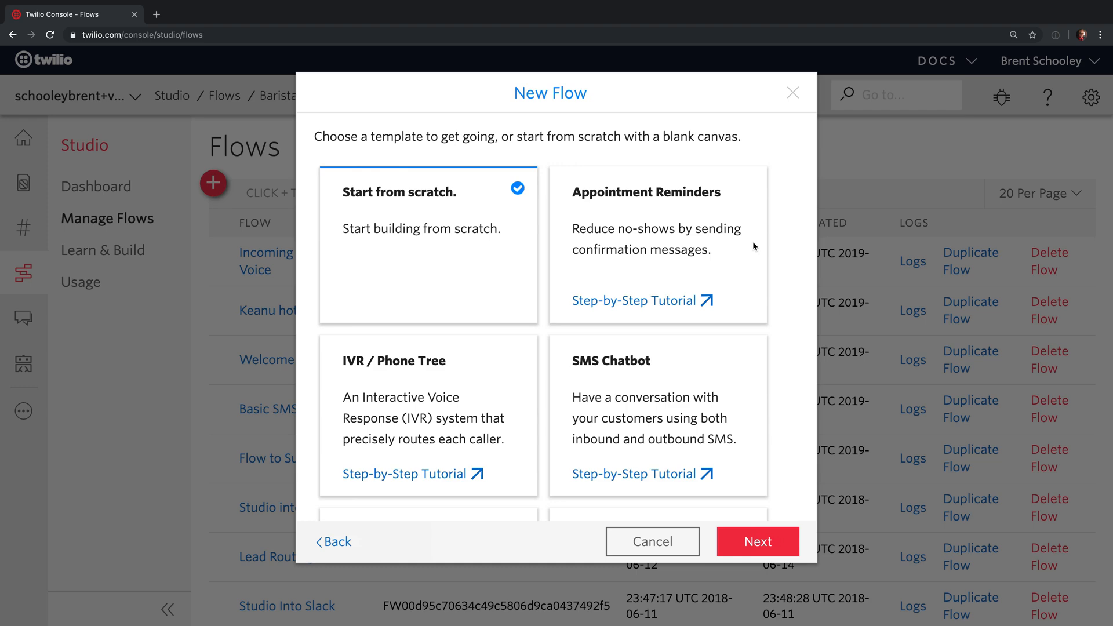
Choose Import from JSON and create the flow from the pasted Barista Bot definition.
{"action": "scroll", "scroll_direction": "down", "scroll_amount": 3}
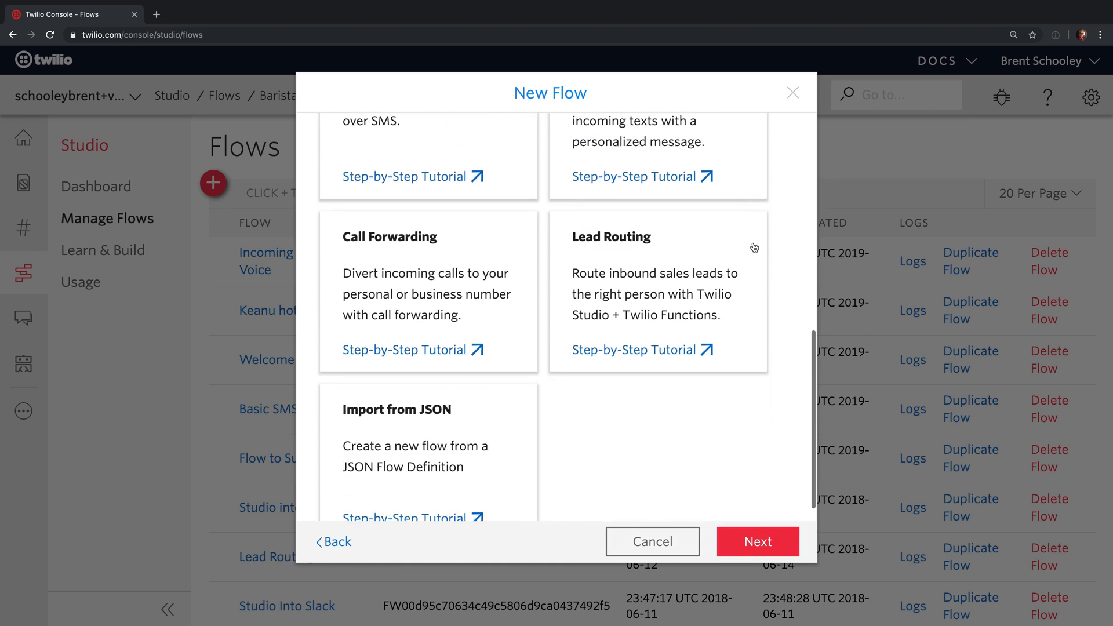
{"action": "left_click", "coordinate": [426, 426]}
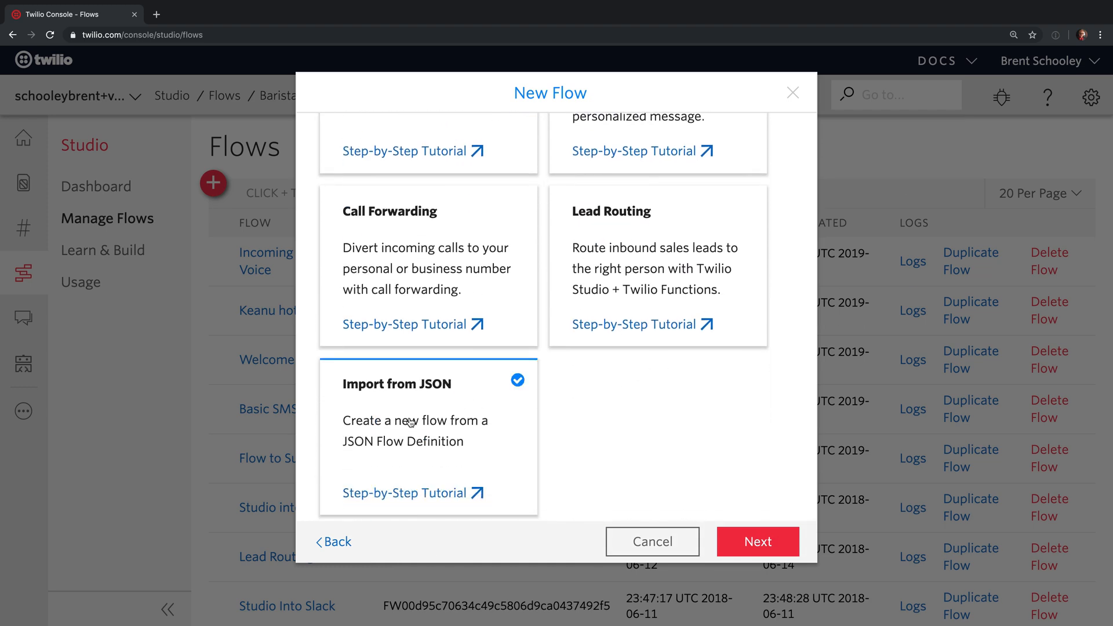
{"action": "left_click", "coordinate": [779, 541]}
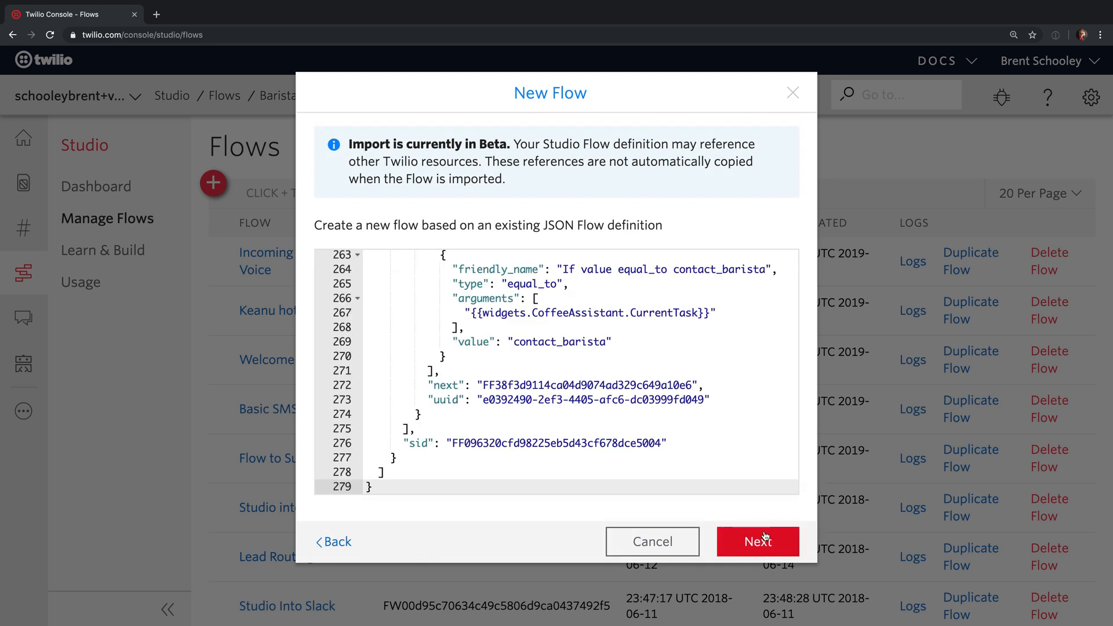
{"action": "left_click", "coordinate": [757, 541]}
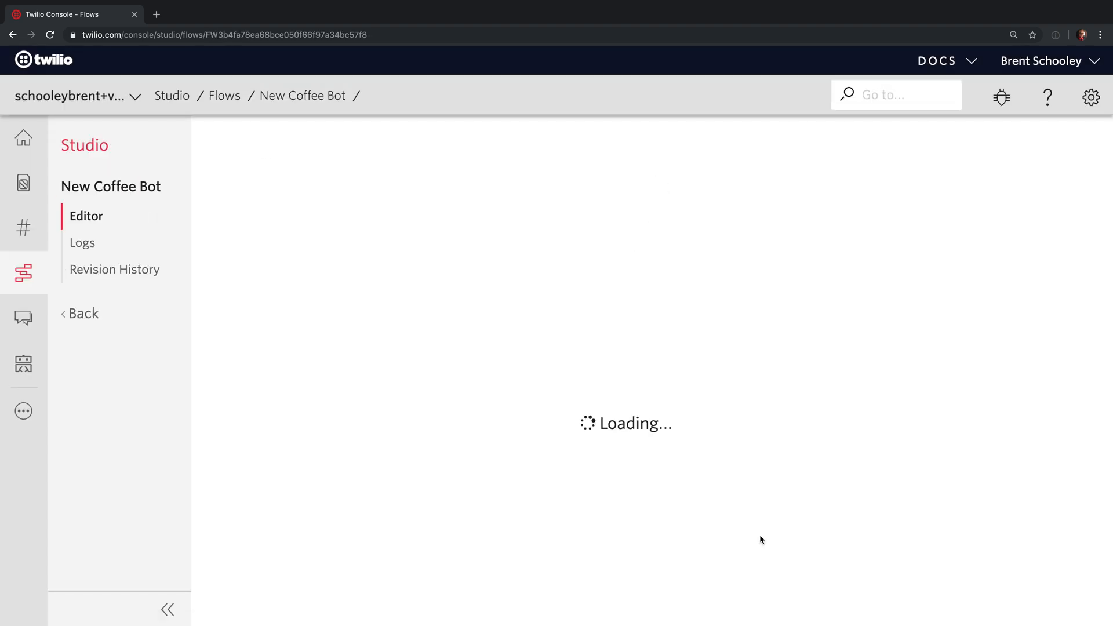